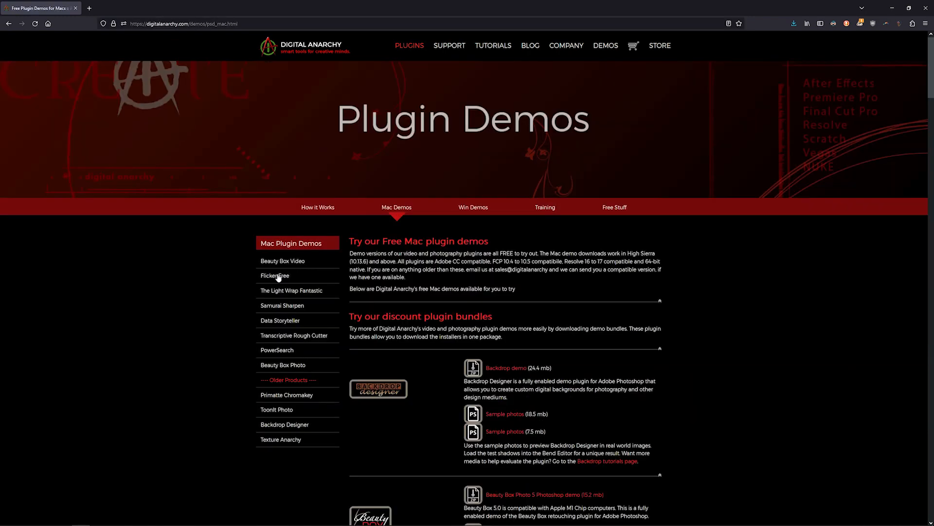
- Go to the Flicker Free entry in the Mac plugin demos list
{"action": "left_click", "coordinate": [275, 275]}
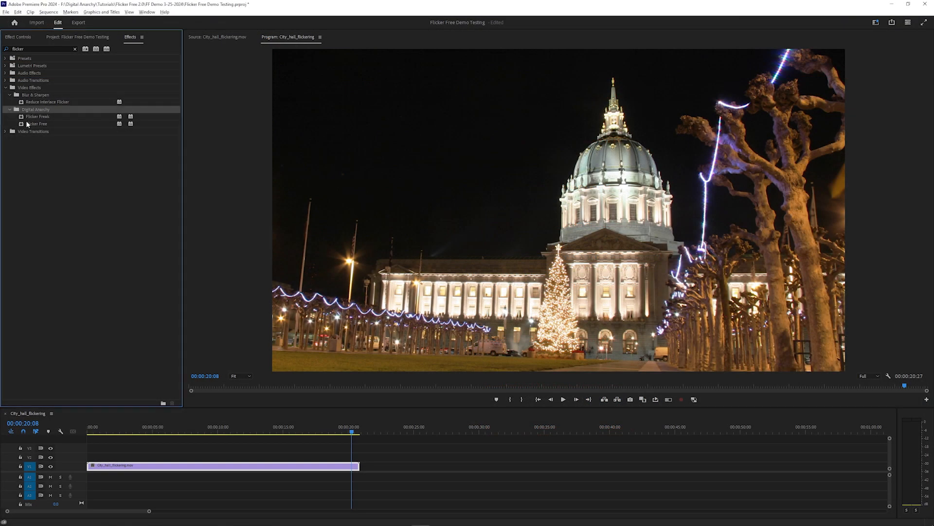
- Drop Flicker Free onto the city hall clip in watermarked demo mode and show its Effect Controls
{"action": "left_click_drag", "start_coordinate": [36, 124], "coordinate": [183, 473]}
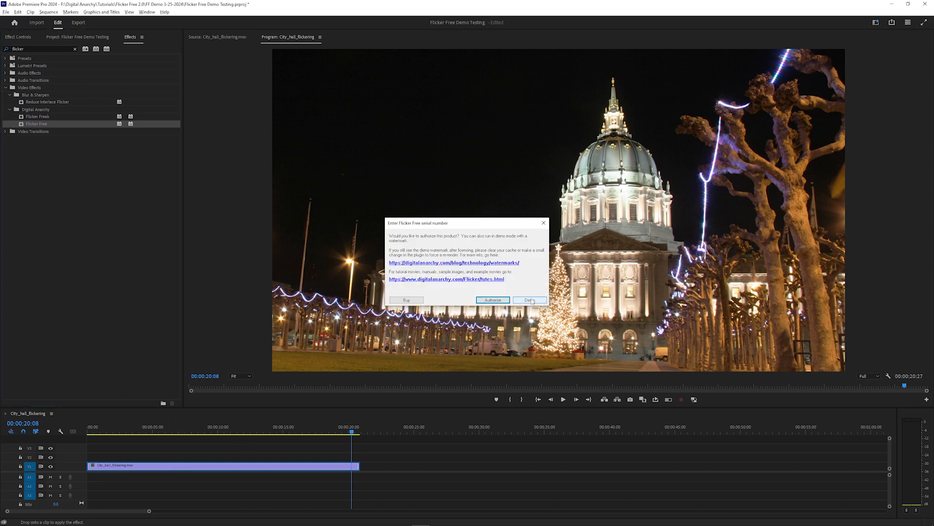
{"action": "left_click", "coordinate": [529, 299]}
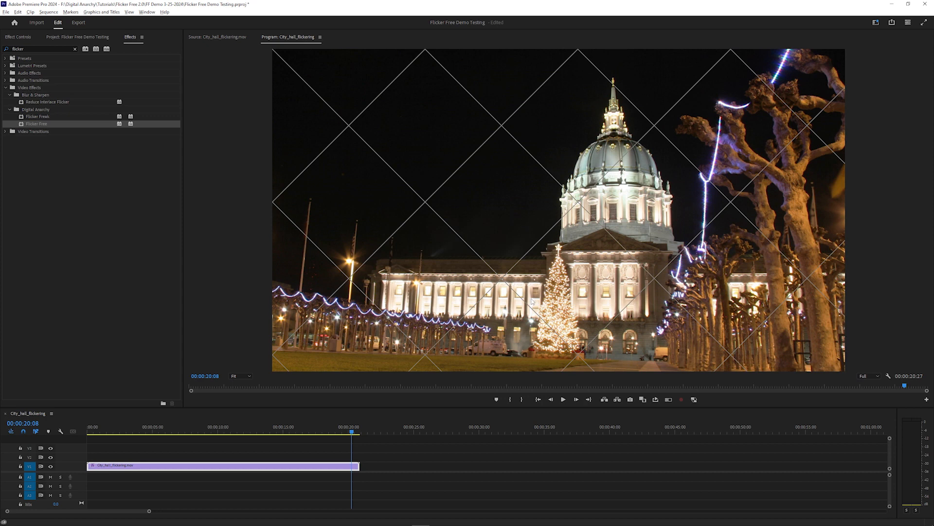
{"action": "left_click", "coordinate": [19, 36]}
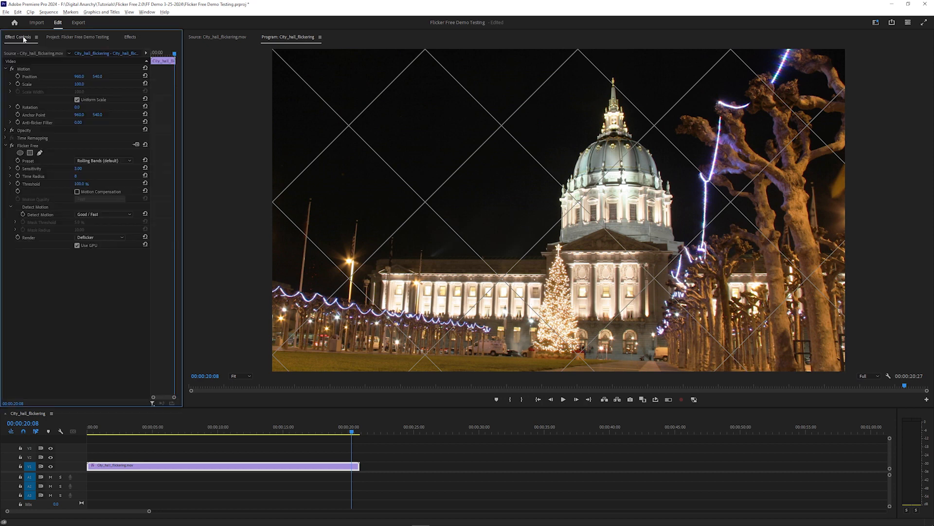
{"action": "mouse_move", "coordinate": [23, 39]}
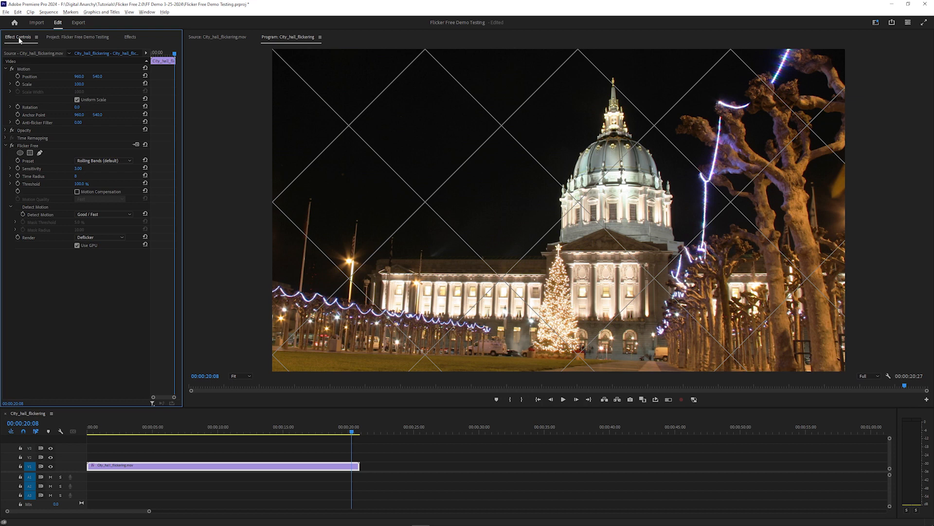
{"action": "mouse_move", "coordinate": [35, 54]}
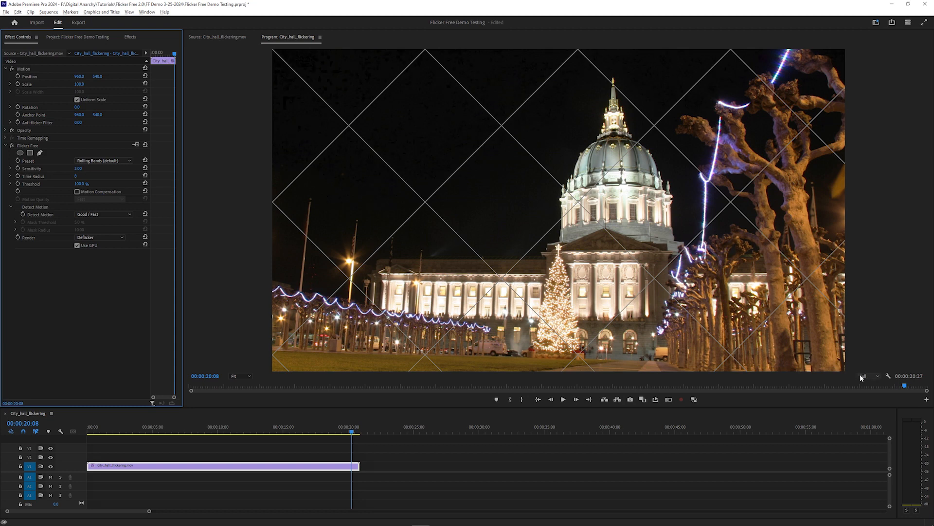
{"action": "left_click", "coordinate": [867, 376]}
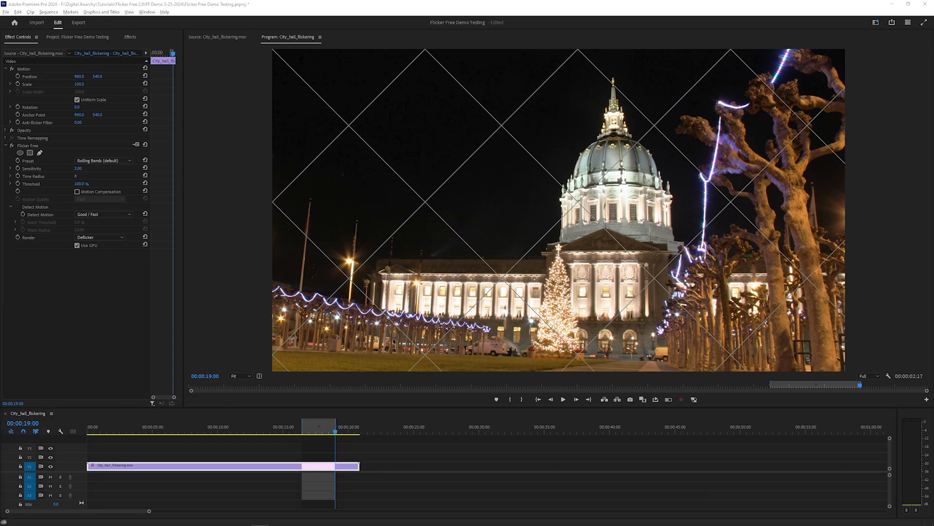
- Choose the Time Lapse preset from Flicker Free's preset list
{"action": "left_click", "coordinate": [137, 209]}
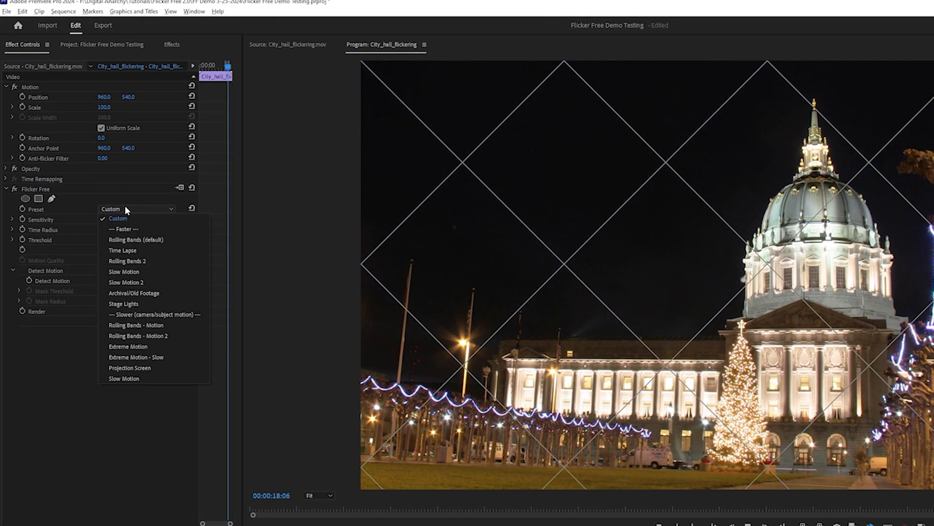
{"action": "mouse_move", "coordinate": [123, 250]}
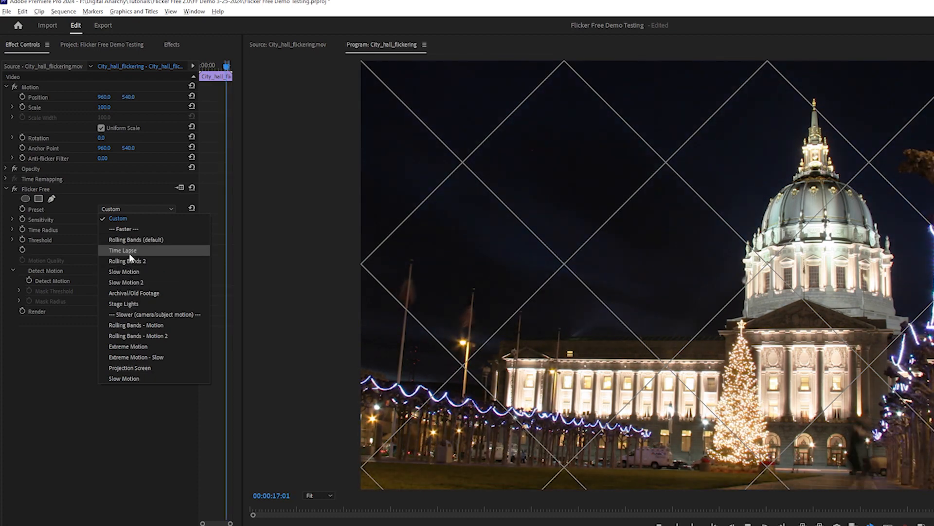
{"action": "left_click", "coordinate": [122, 250]}
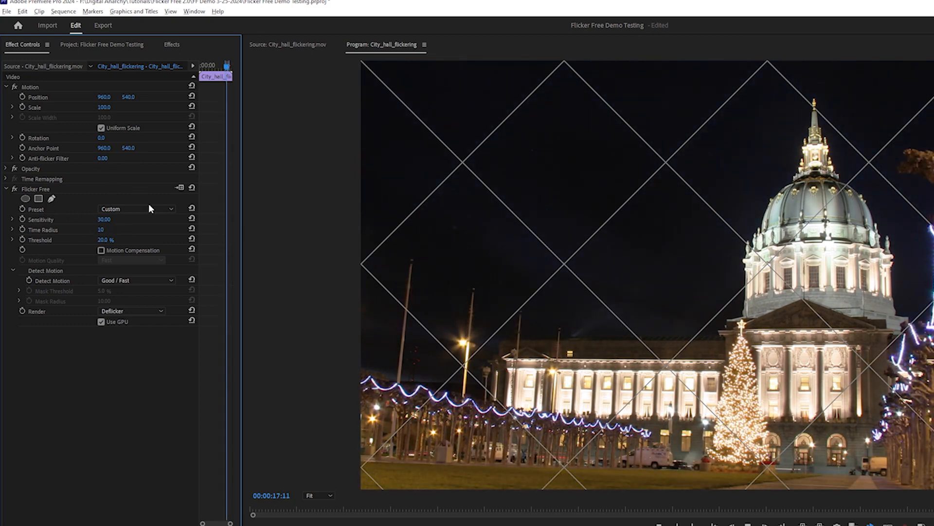
{"action": "left_click", "coordinate": [136, 208]}
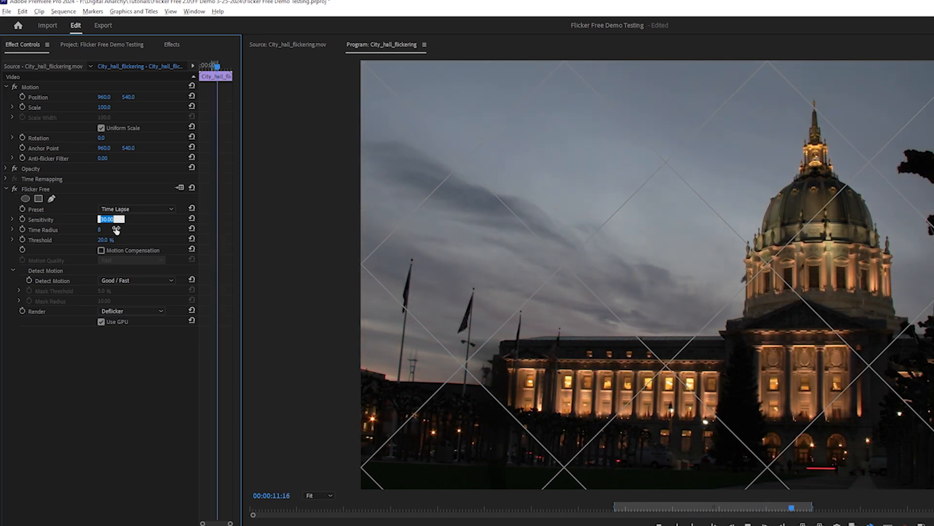
- Raise the Time Radius to 10 and reveal its adjustable range
{"action": "left_click_drag", "start_coordinate": [791, 507], "coordinate": [688, 507]}
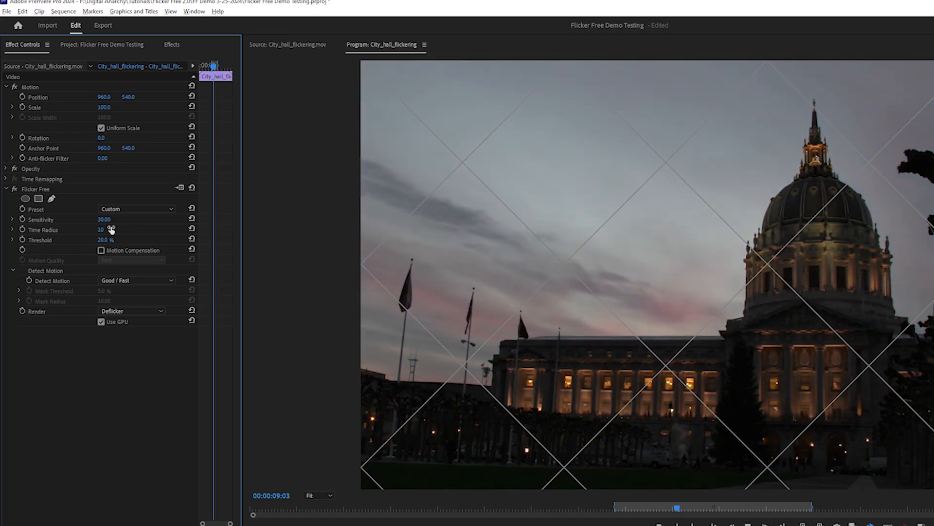
{"action": "left_click", "coordinate": [12, 229]}
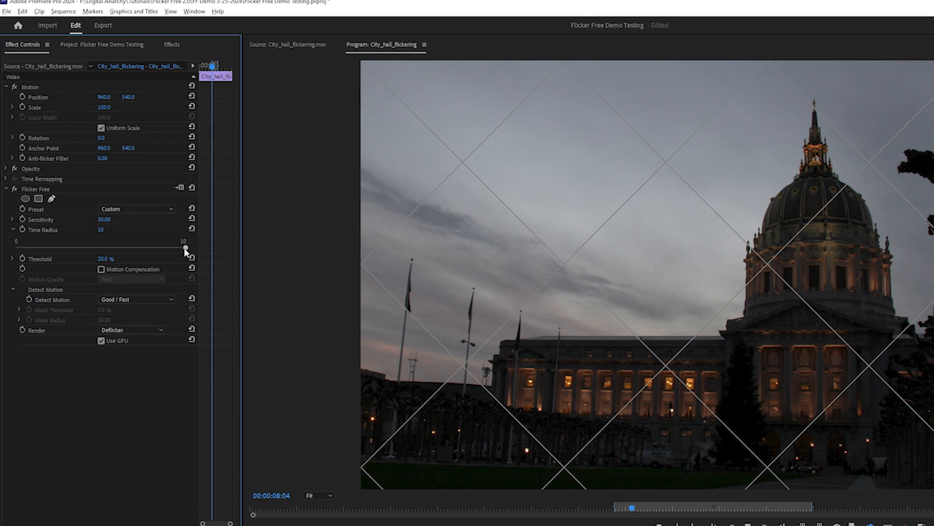
{"action": "left_click", "coordinate": [137, 208]}
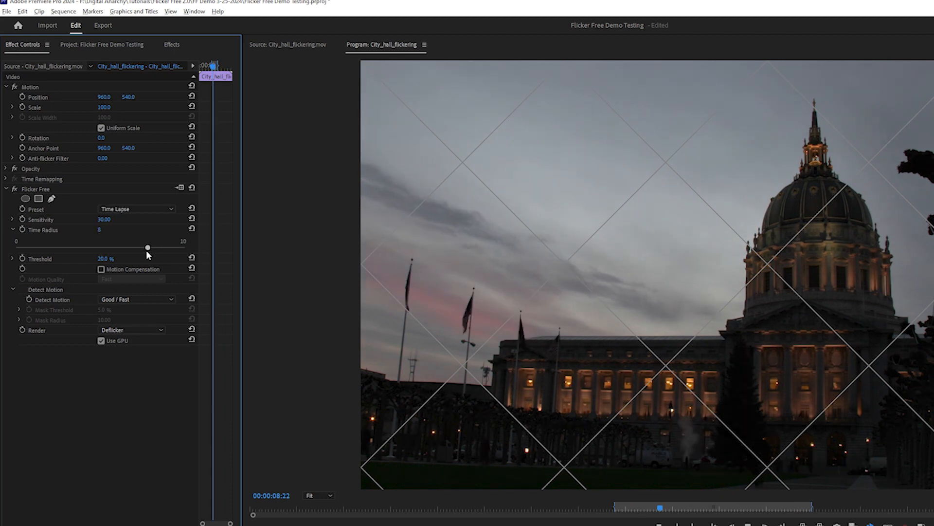
{"action": "left_click_drag", "start_coordinate": [147, 248], "coordinate": [85, 247]}
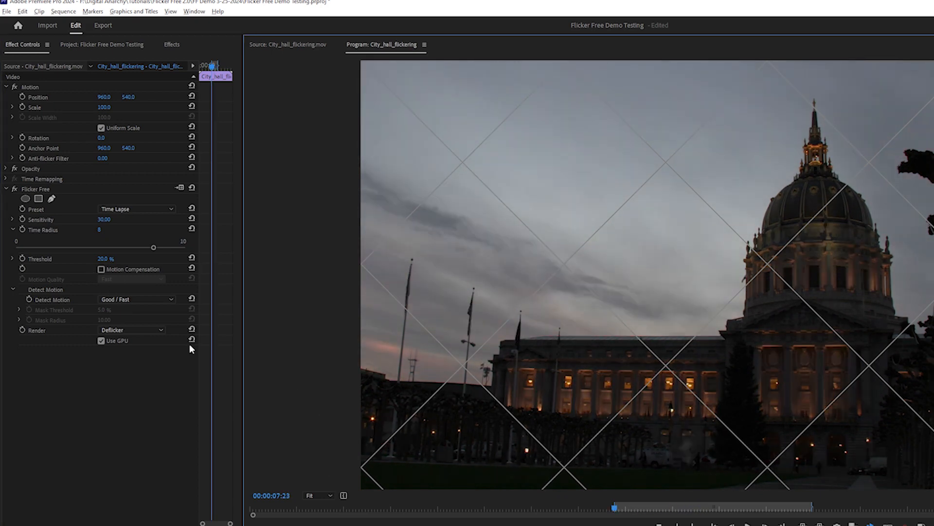
- Try Detect Motion off and 'Slow, sometimes better', then return to Good / Fast with motion compensation on
{"action": "left_click", "coordinate": [136, 299]}
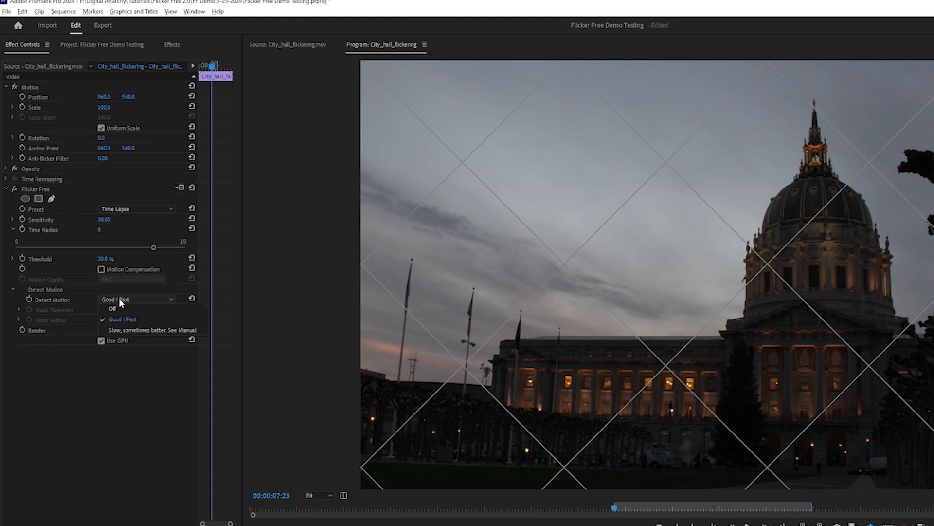
{"action": "left_click", "coordinate": [111, 309]}
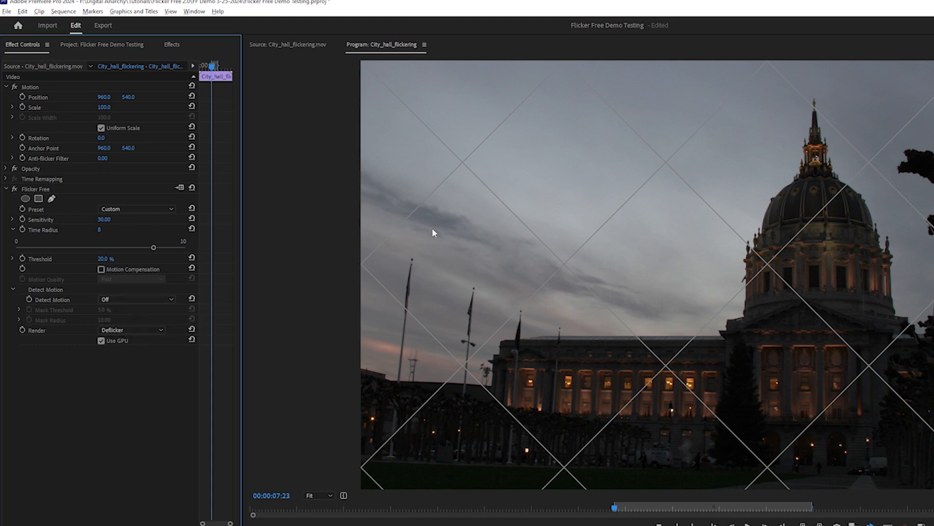
{"action": "mouse_move", "coordinate": [484, 380]}
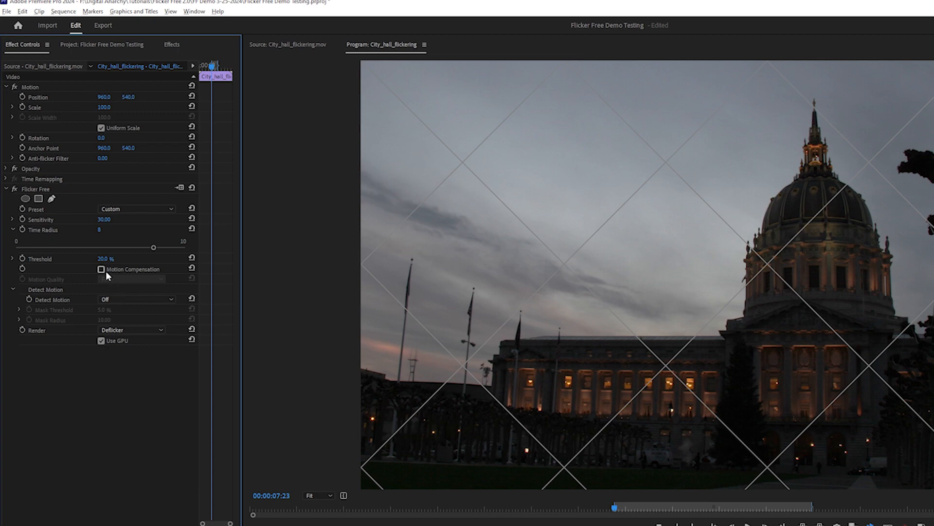
{"action": "left_click", "coordinate": [100, 269]}
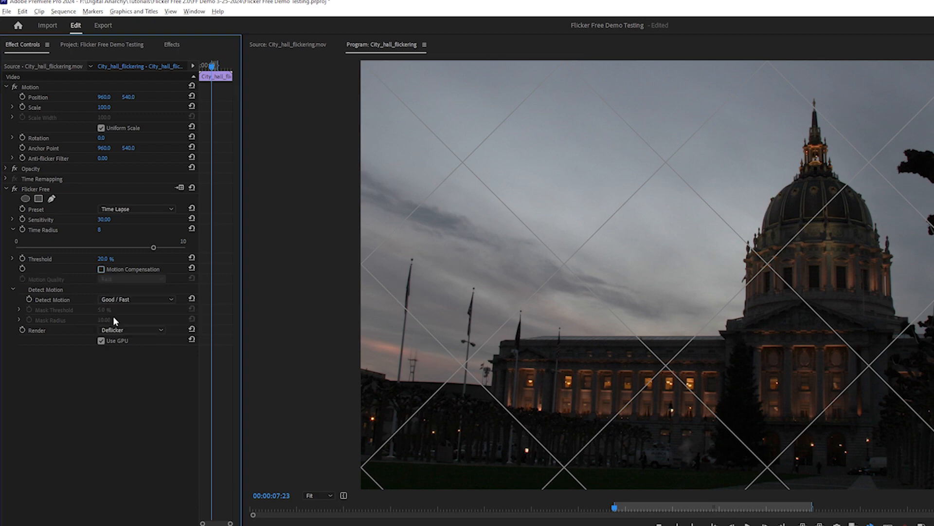
{"action": "left_click", "coordinate": [136, 299]}
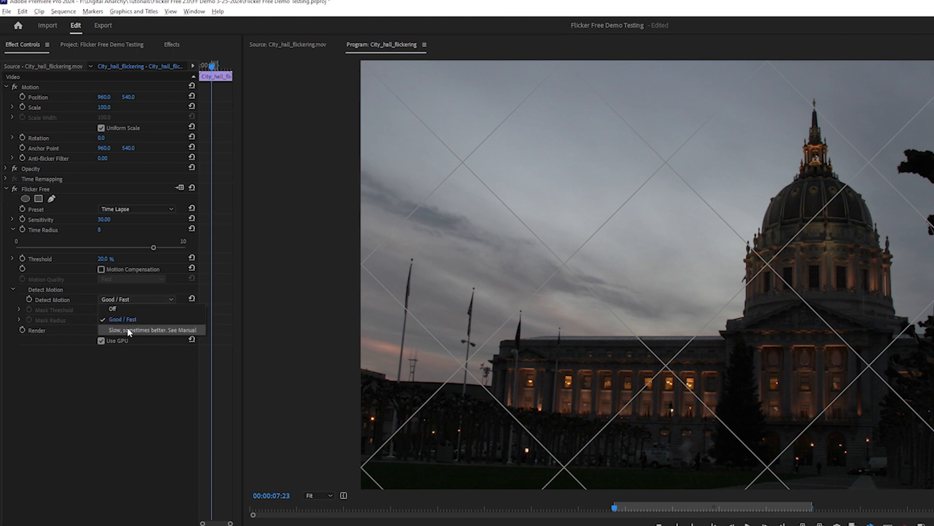
{"action": "left_click", "coordinate": [127, 330]}
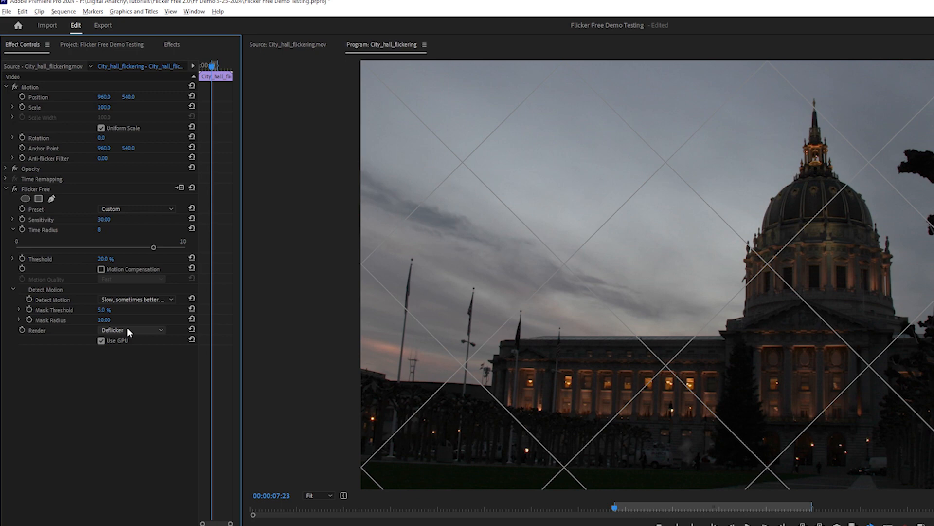
{"action": "left_click", "coordinate": [136, 299]}
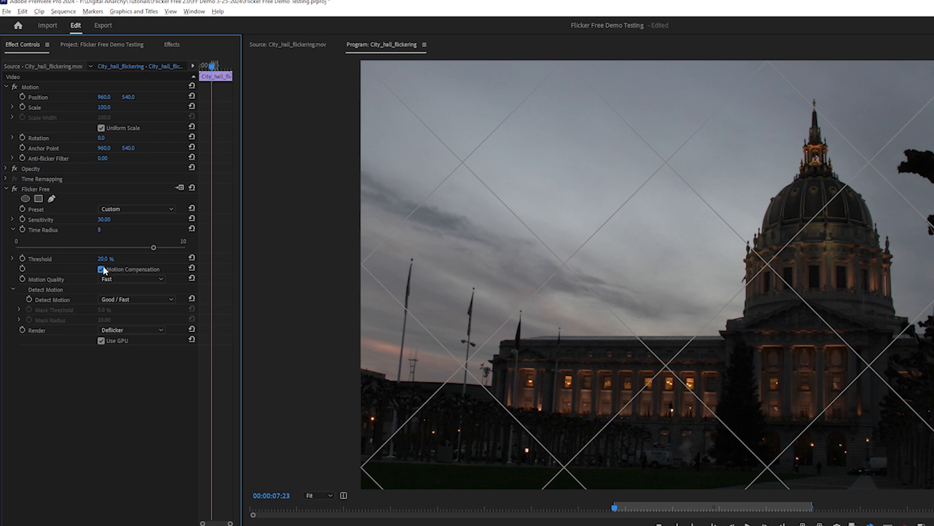
{"action": "mouse_move", "coordinate": [84, 261]}
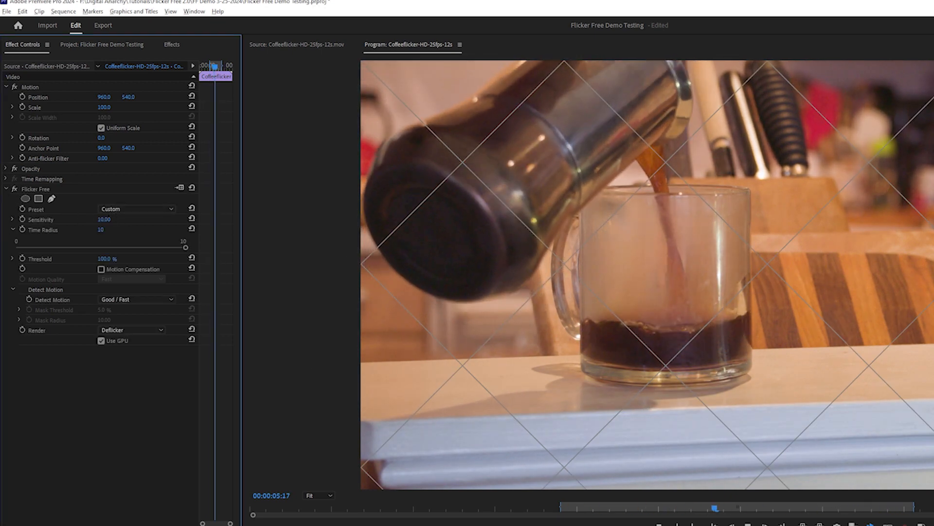
- Lower Sensitivity to 3, raise Time Radius to 10 and compare Detect Motion off against Good / Fast
{"action": "left_click_drag", "start_coordinate": [113, 218], "coordinate": [102, 219]}
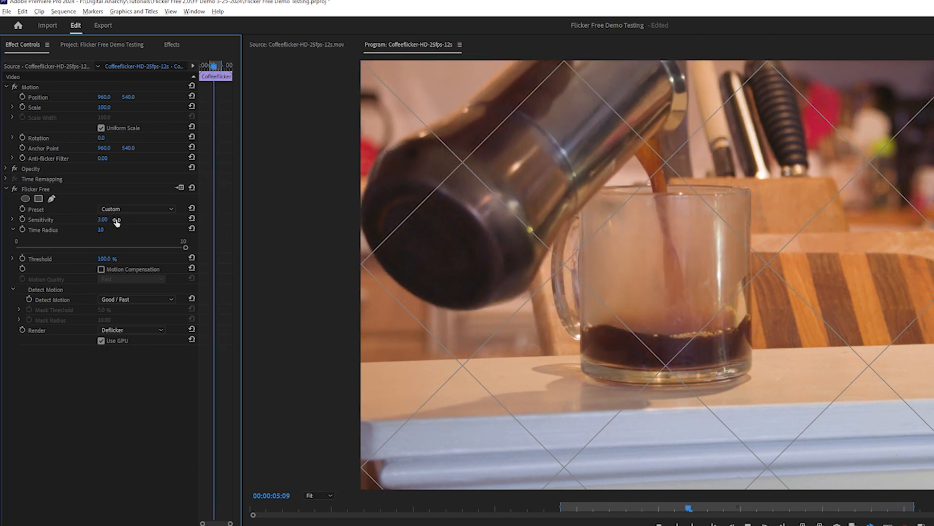
{"action": "left_click_drag", "start_coordinate": [102, 219], "coordinate": [119, 219]}
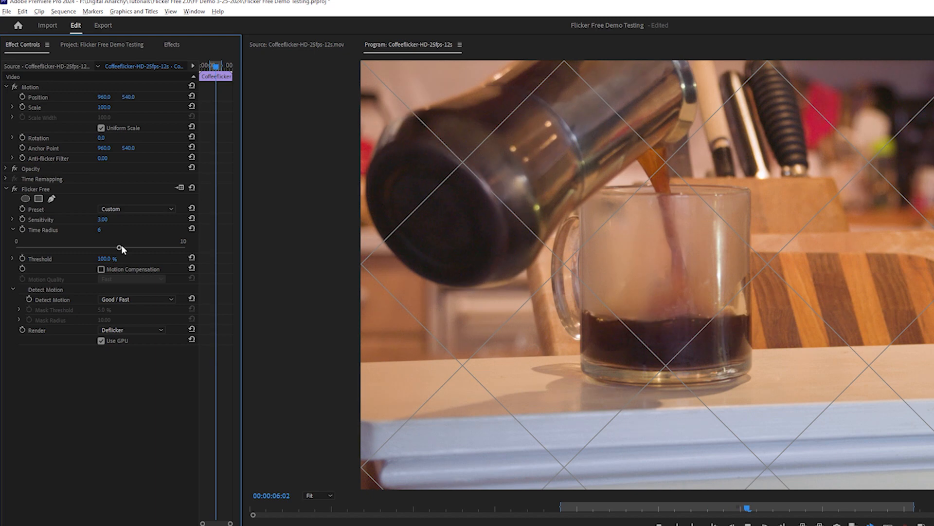
{"action": "left_click_drag", "start_coordinate": [123, 247], "coordinate": [184, 247]}
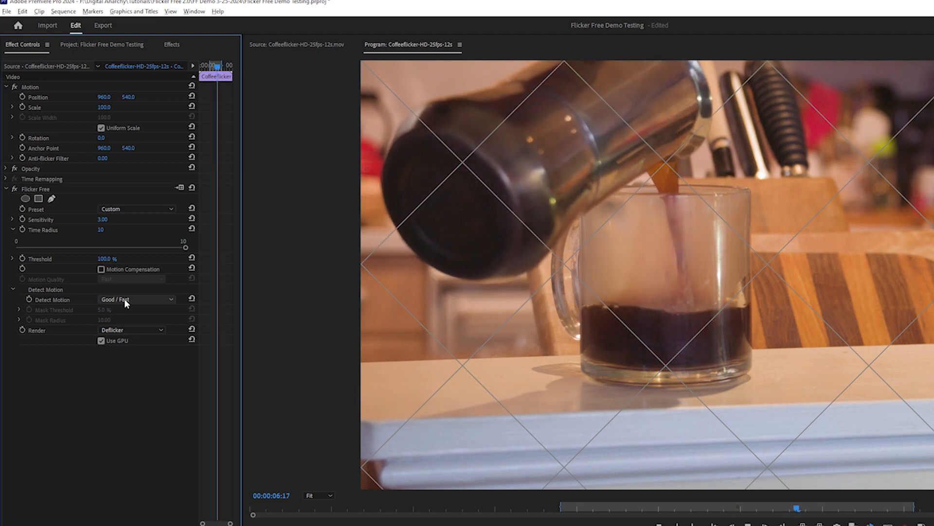
{"action": "left_click", "coordinate": [135, 298]}
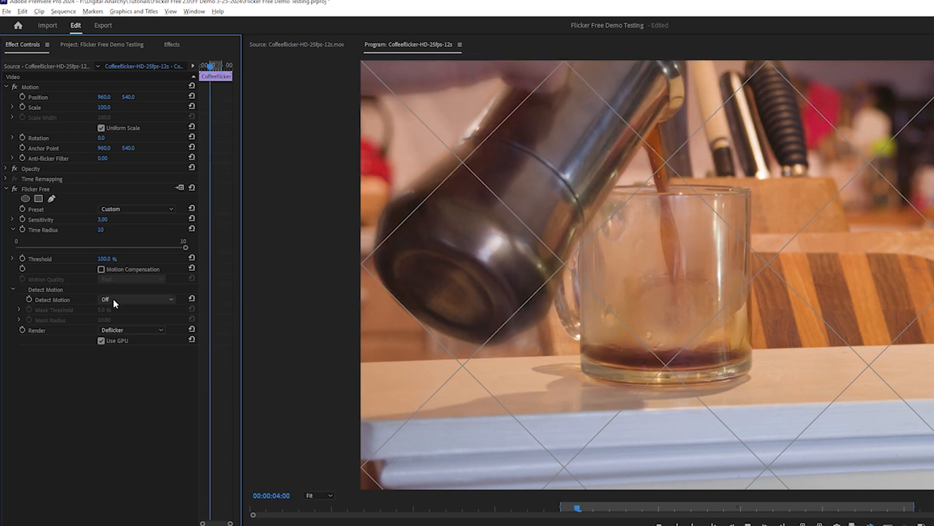
{"action": "left_click", "coordinate": [137, 299]}
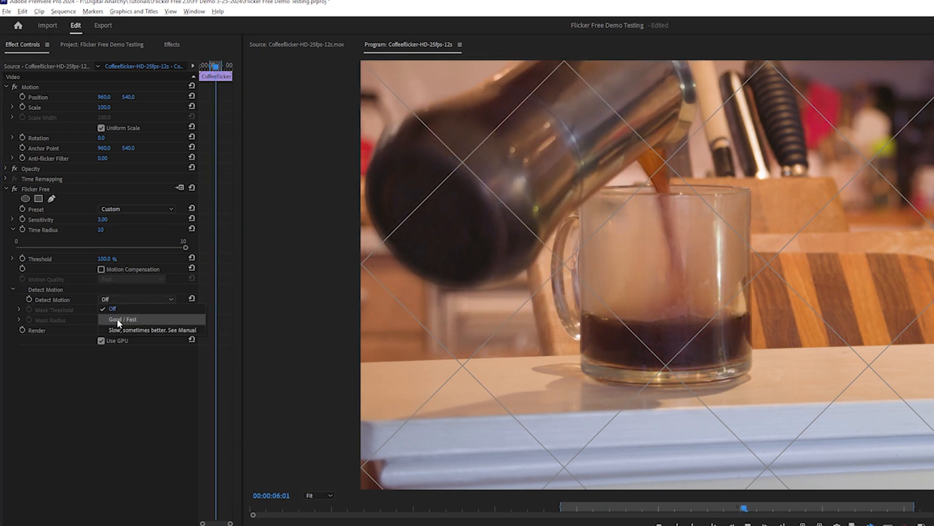
{"action": "left_click", "coordinate": [121, 319]}
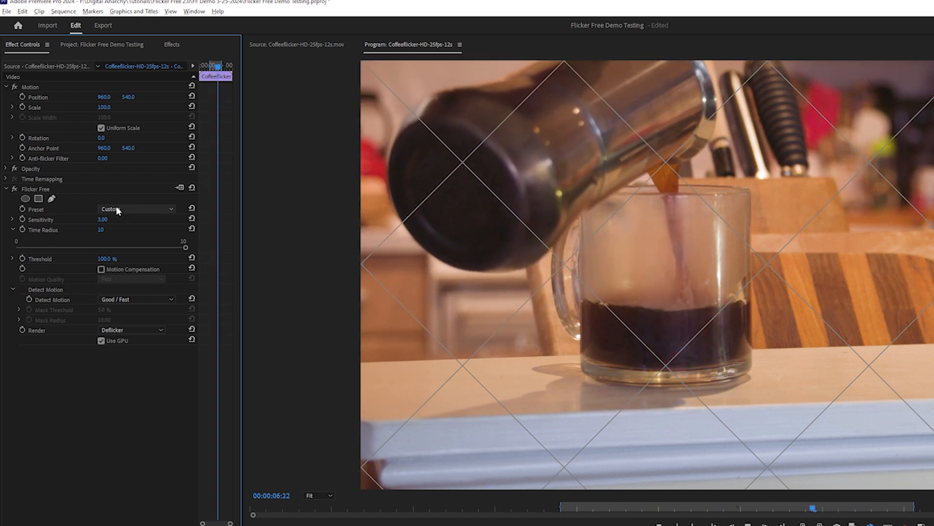
- With the Rolling Bands preset, compare detection off and Good / Fast again, ending at Good / Fast with Time Radius 7
{"action": "left_click", "coordinate": [136, 209]}
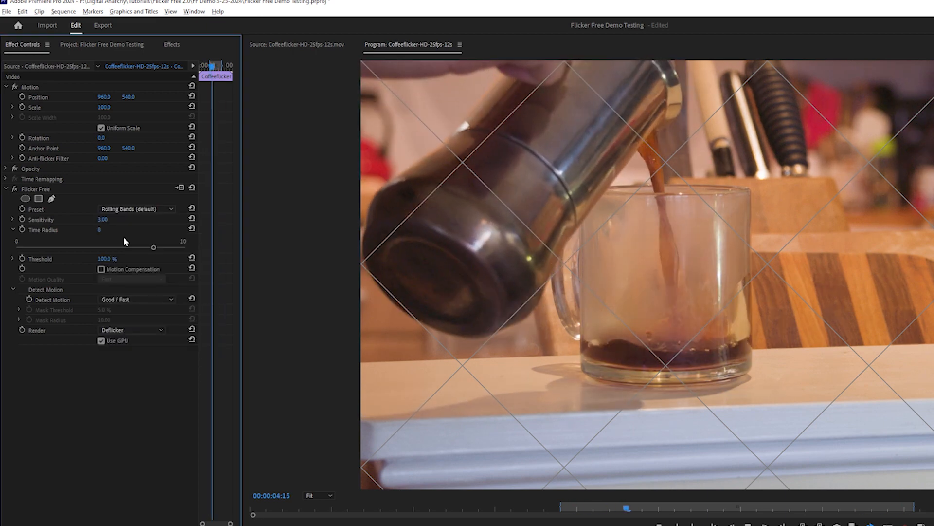
{"action": "left_click_drag", "start_coordinate": [152, 246], "coordinate": [185, 247]}
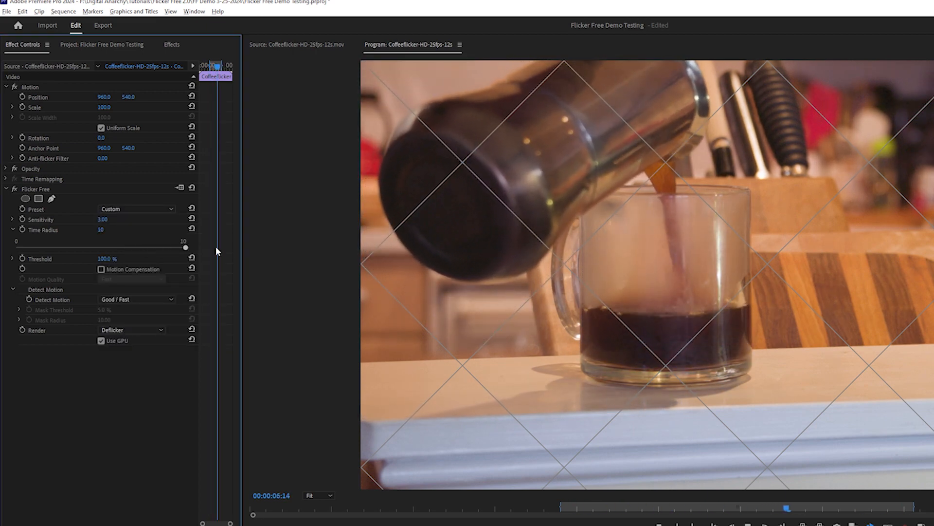
{"action": "left_click_drag", "start_coordinate": [787, 507], "coordinate": [598, 507]}
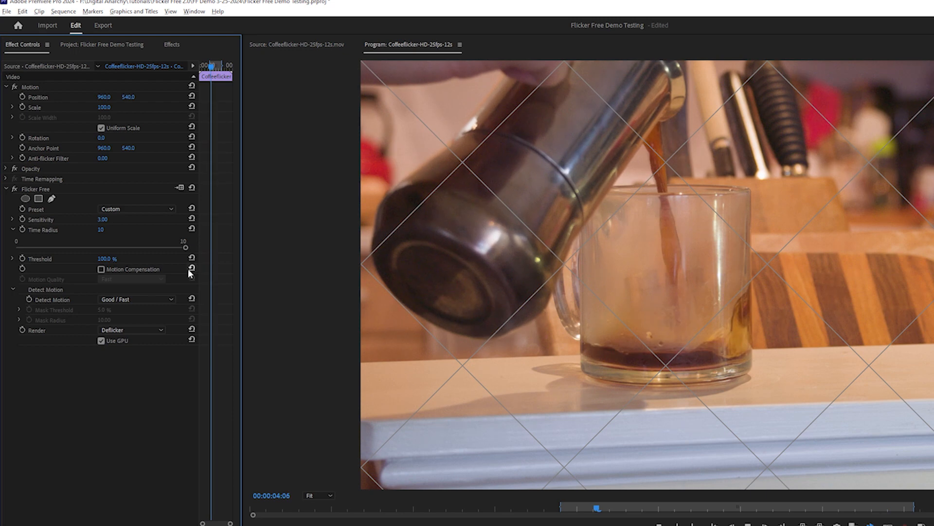
{"action": "left_click", "coordinate": [136, 299]}
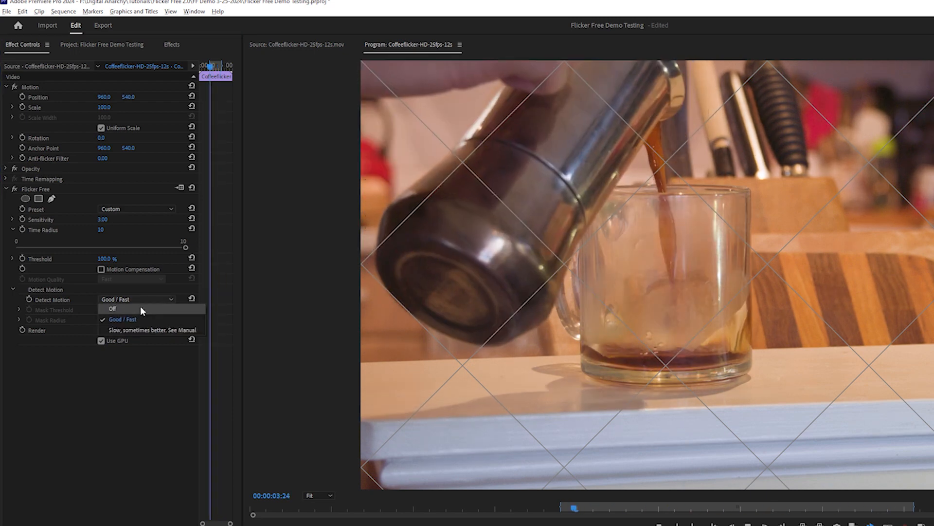
{"action": "left_click", "coordinate": [113, 308]}
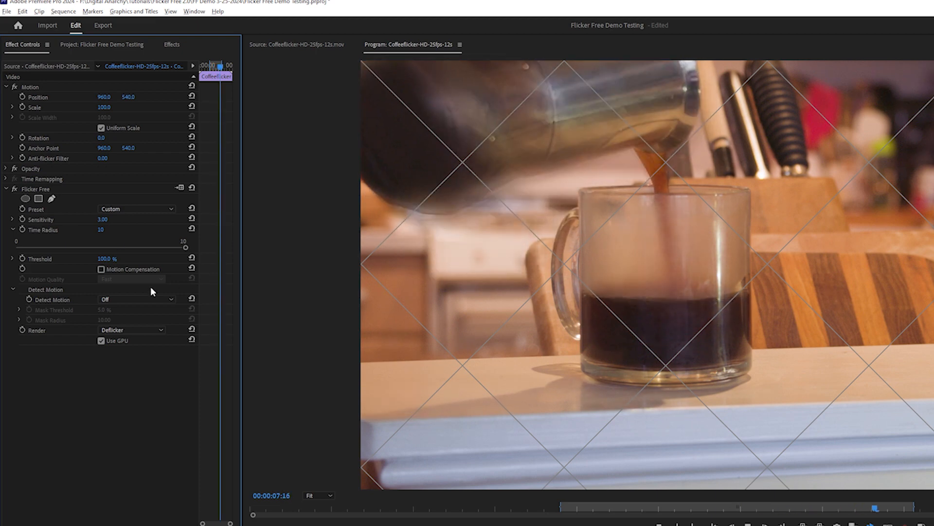
{"action": "left_click", "coordinate": [136, 299]}
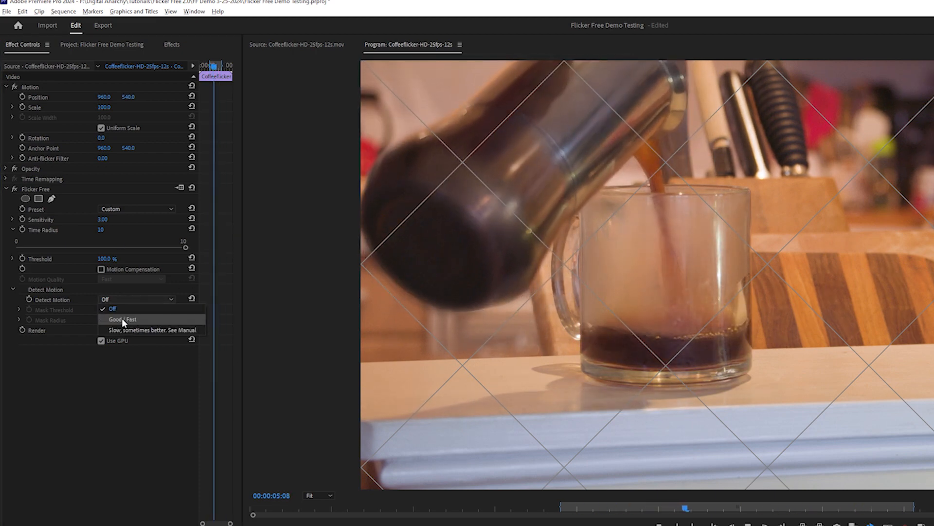
{"action": "left_click", "coordinate": [121, 319]}
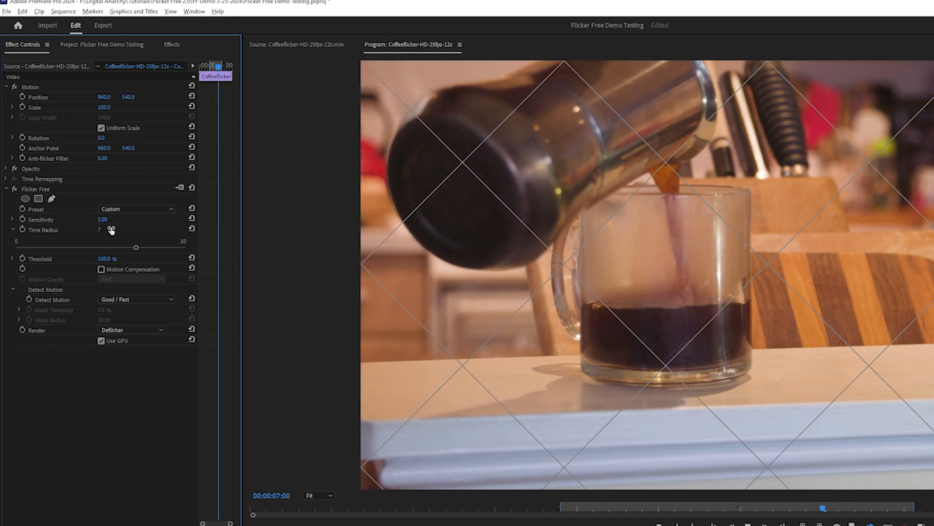
{"action": "left_click_drag", "start_coordinate": [822, 507], "coordinate": [630, 507]}
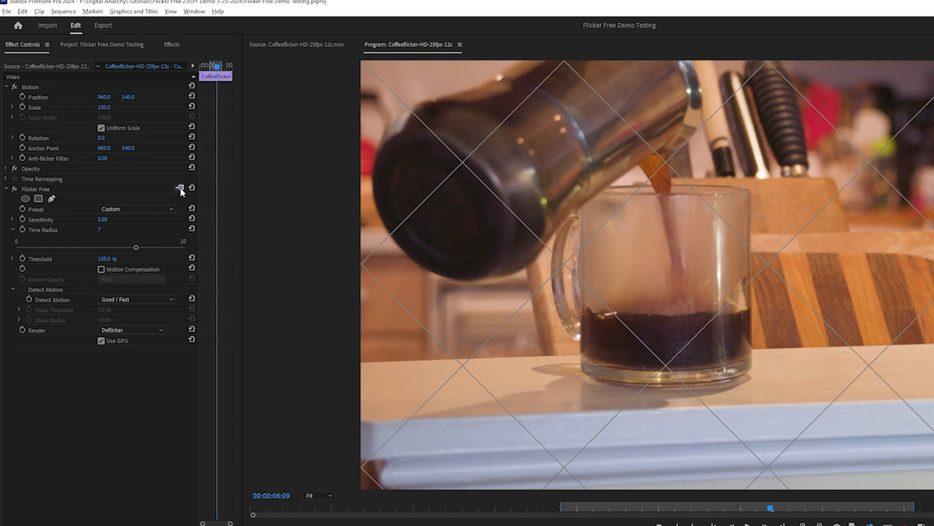
- Bring up the Flicker Free serial-number form via Setup and Authorize
{"action": "left_click", "coordinate": [179, 187]}
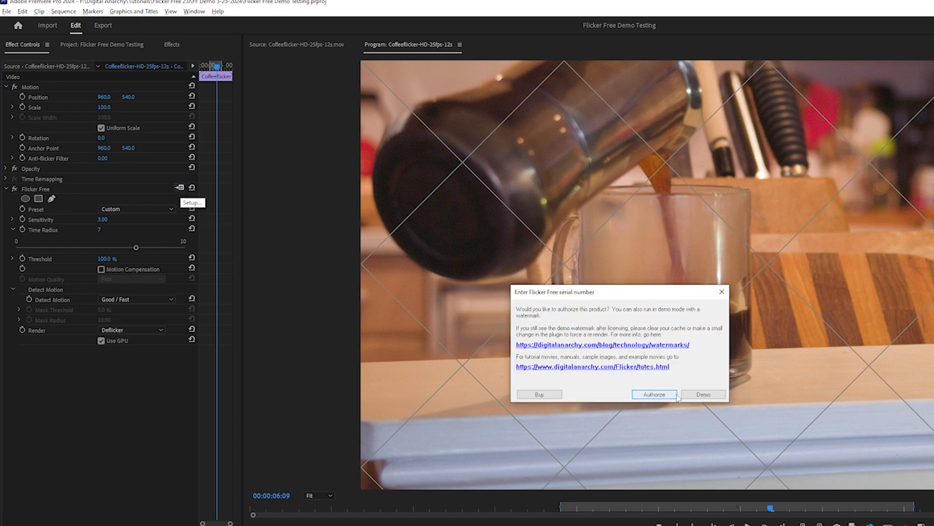
{"action": "left_click", "coordinate": [654, 394]}
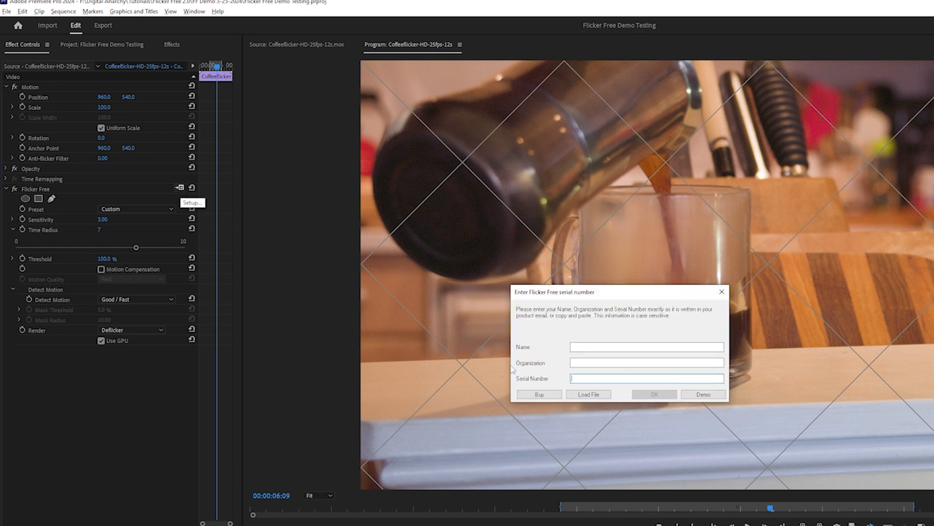